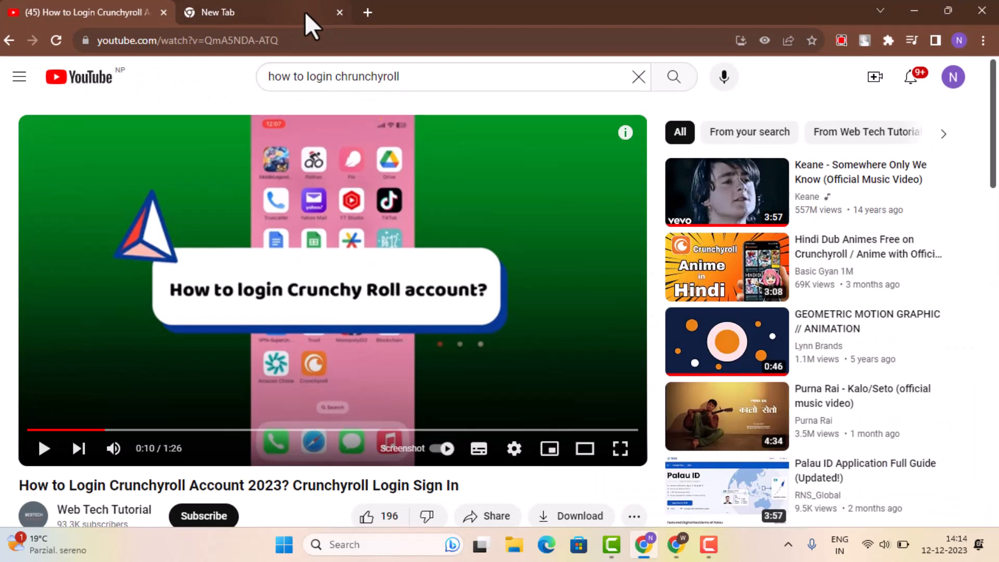
Step: Load crunchyroll.com in a new Chrome tab beside the YouTube login tutorial
left_click(242, 12)
type("crunchyroll.com")
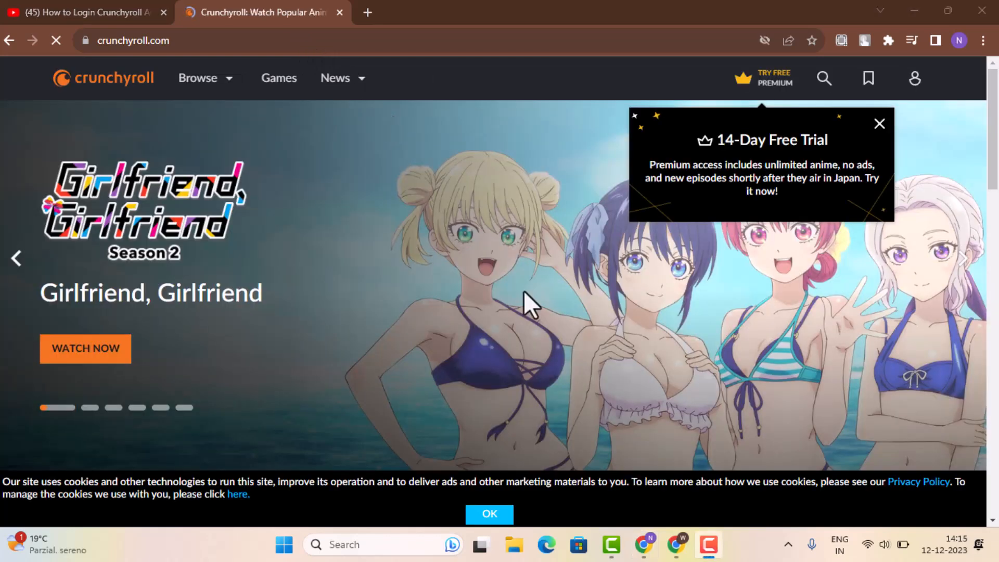
scroll("down", 3)
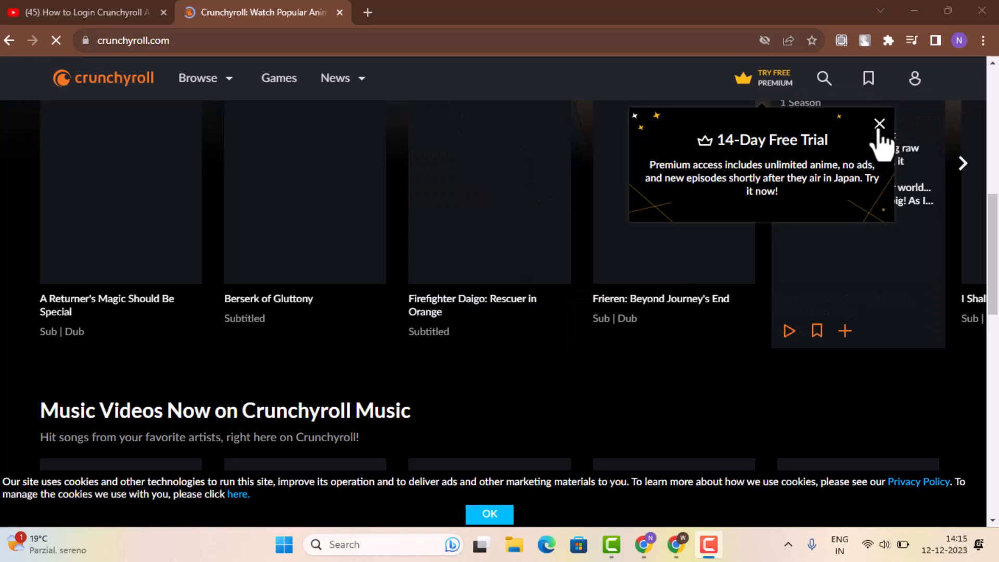
mouse_move(913, 96)
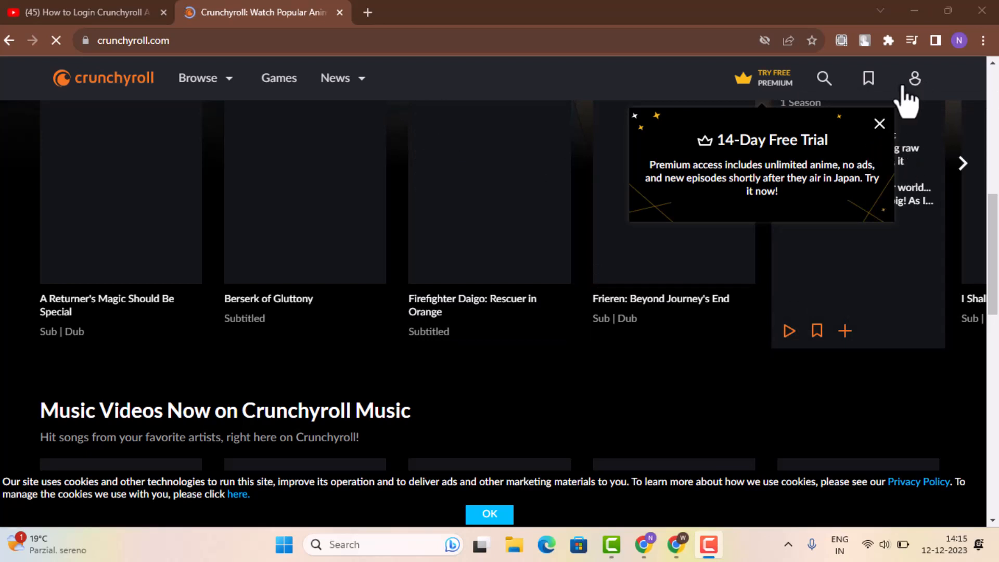
mouse_move(784, 210)
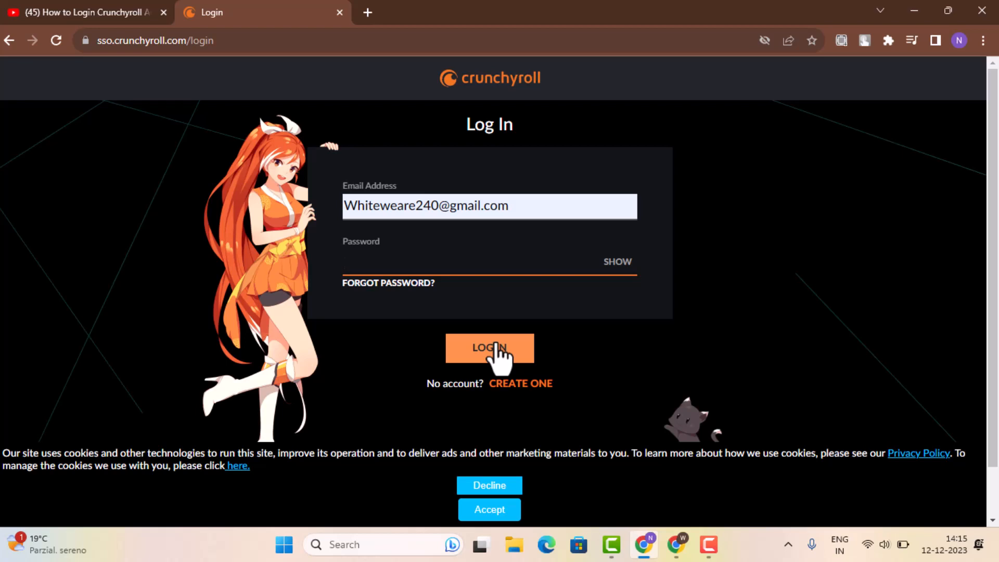
Step: Focus the Password field on the Crunchyroll login page, with the email already entered
left_click(446, 261)
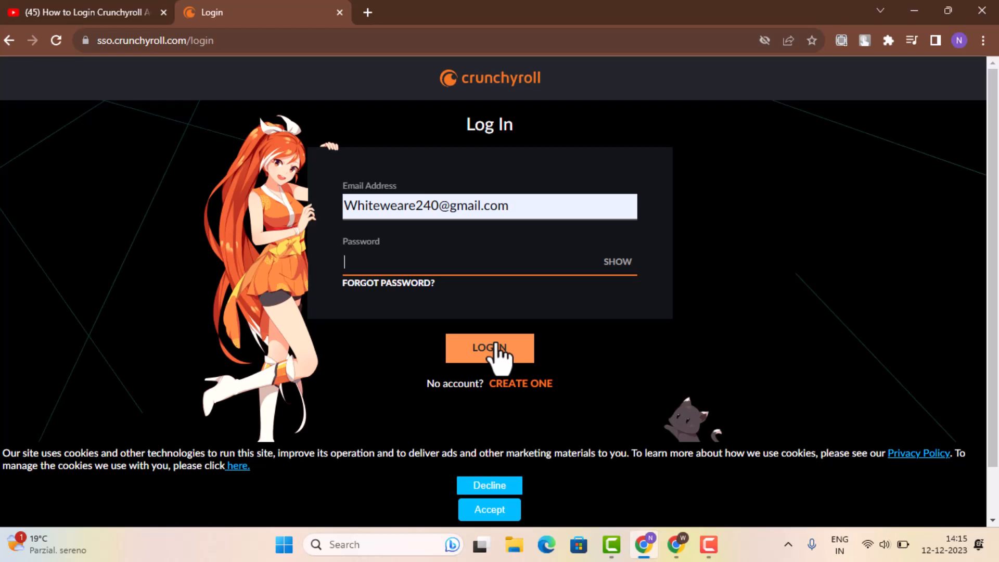